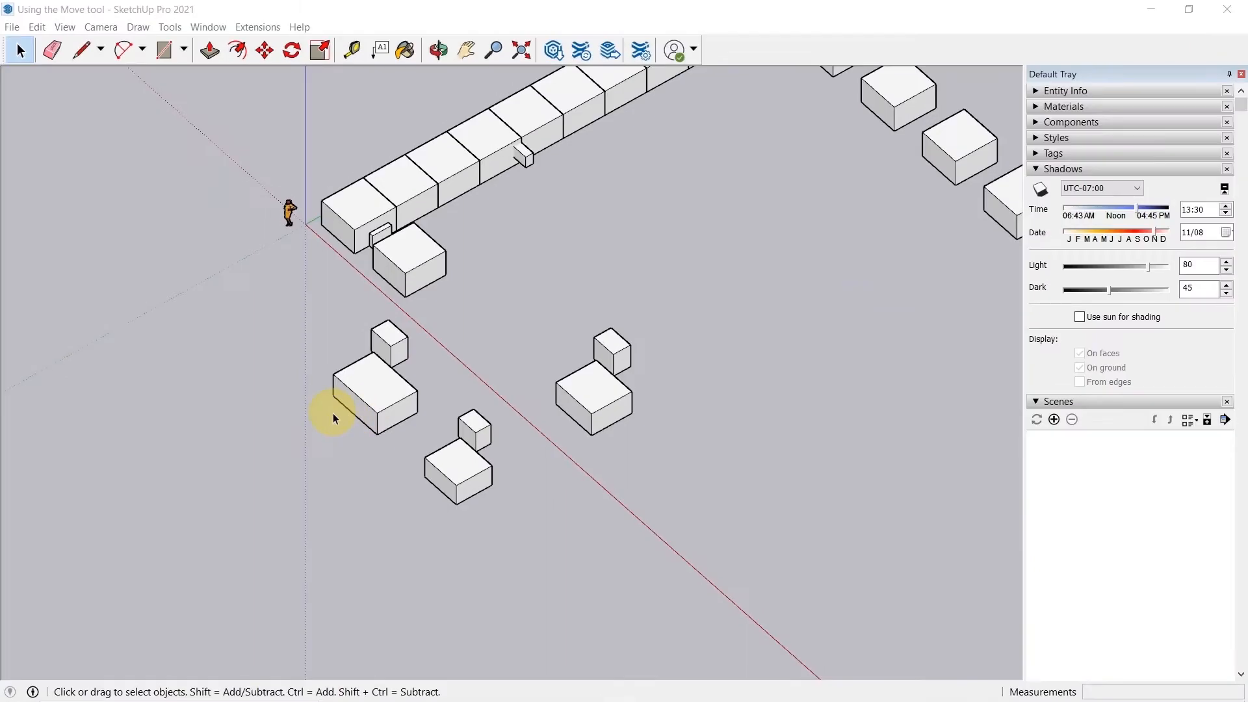
Zoom out to see all box groups and switch to the Rotate tool (Q)
scroll("down", 3)
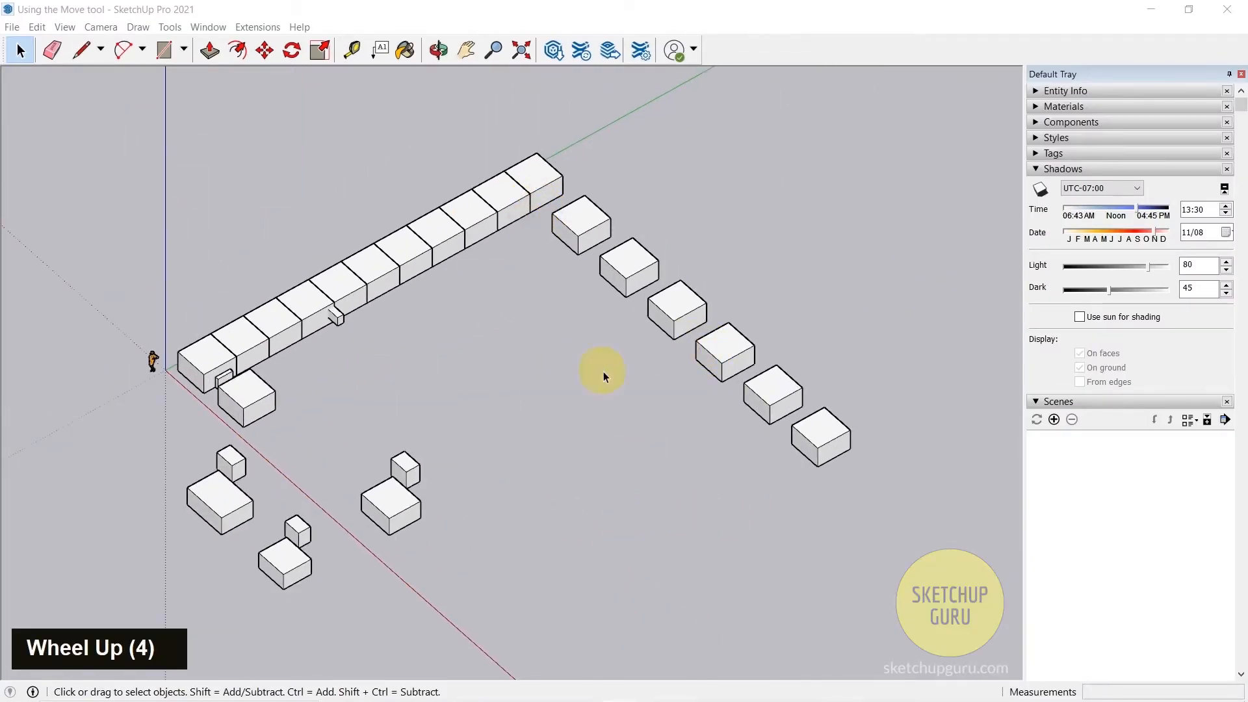
mouse_move(544, 341)
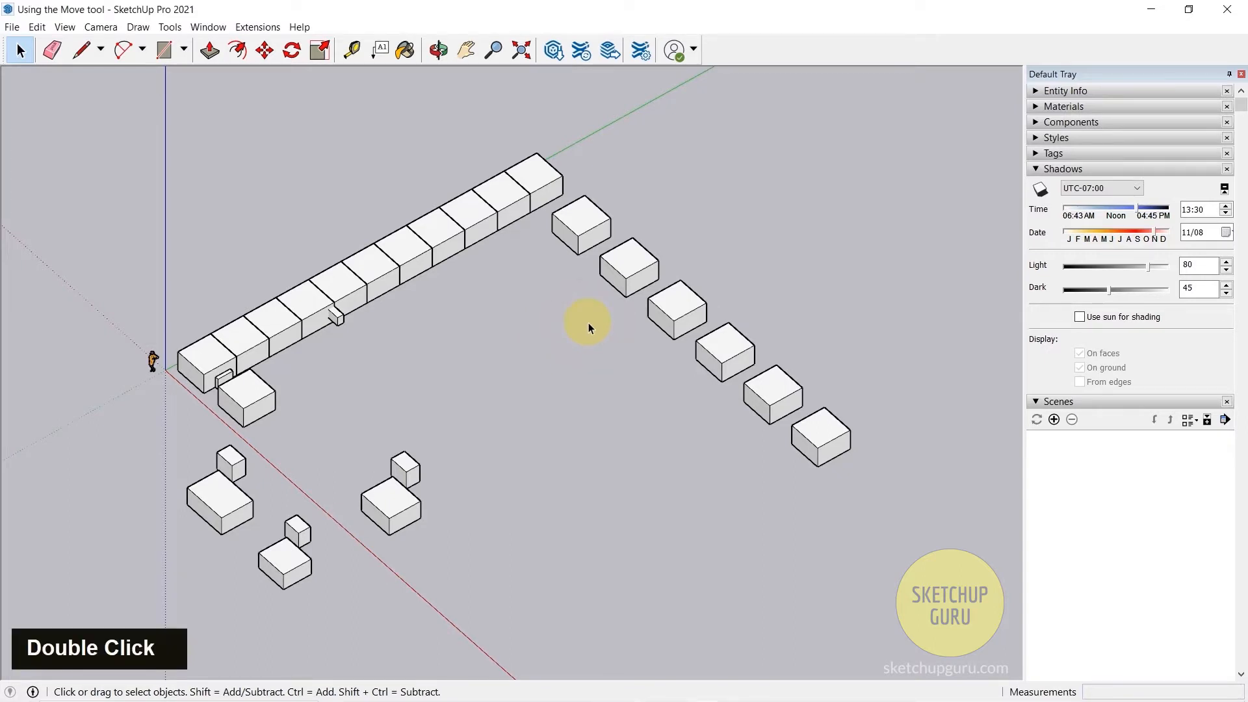
key("q")
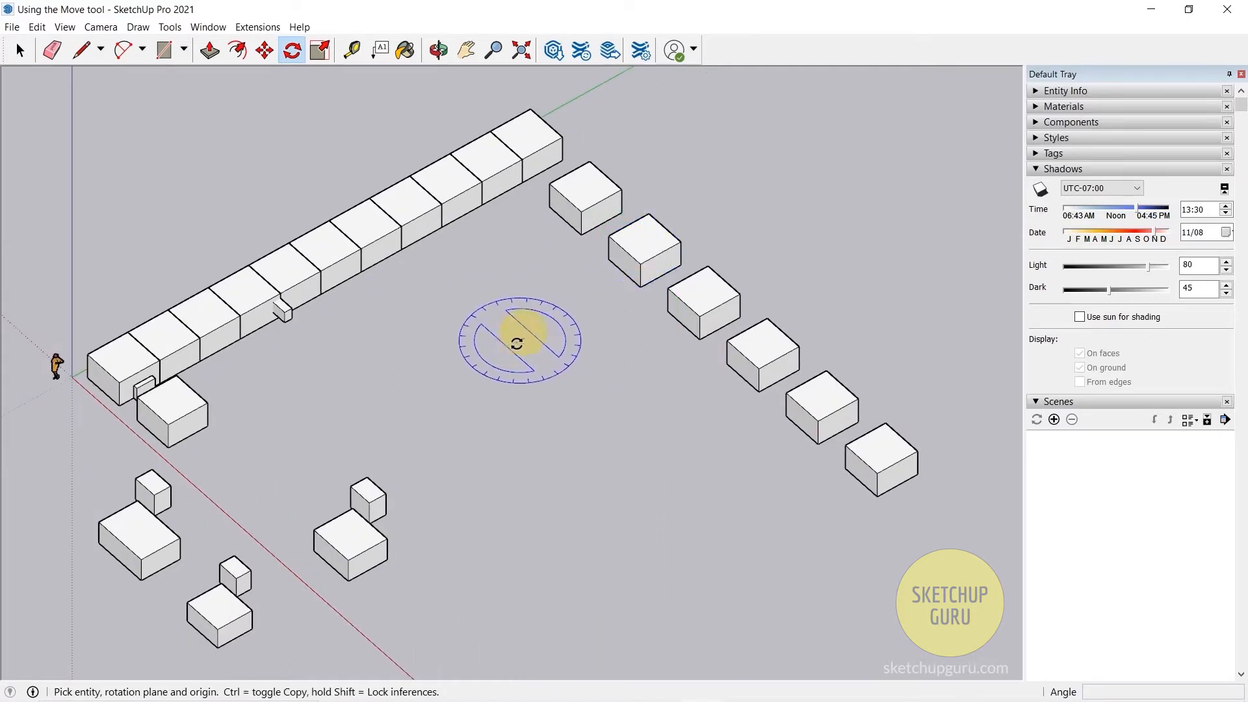
Select the second box of the right-hand row for rotating about a ground point
left_click(291, 50)
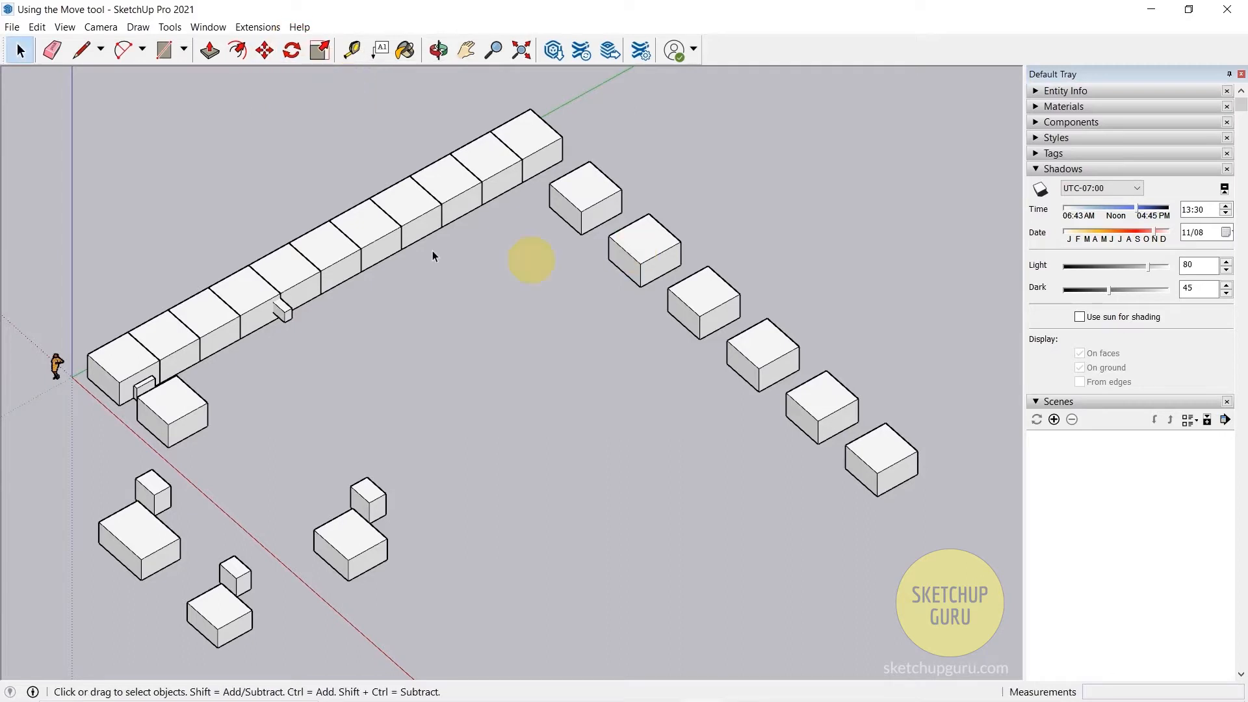
mouse_move(642, 254)
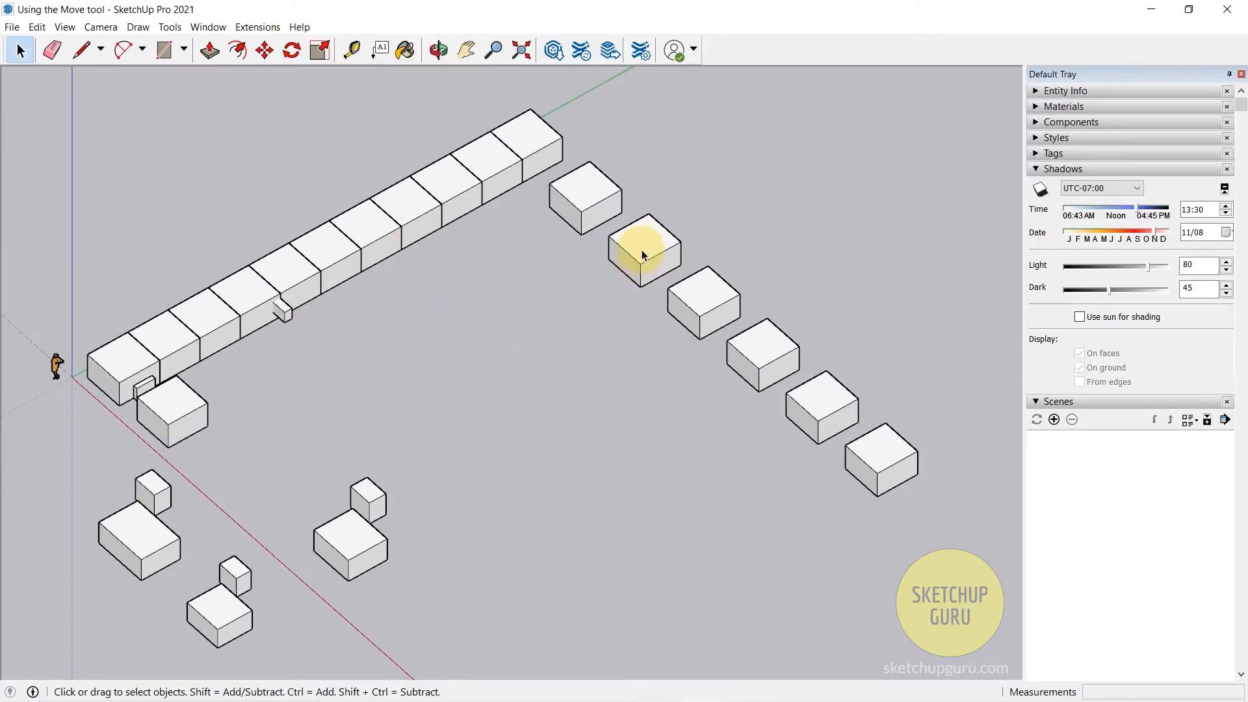
left_click(290, 51)
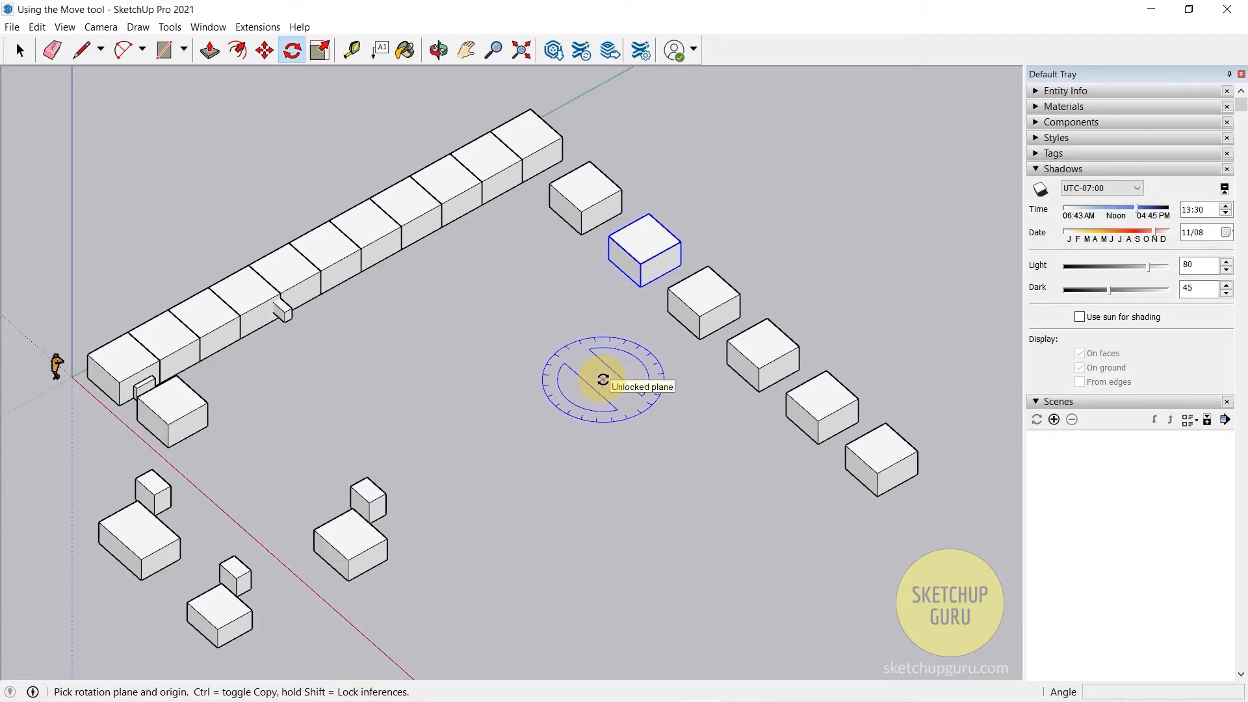
mouse_move(578, 388)
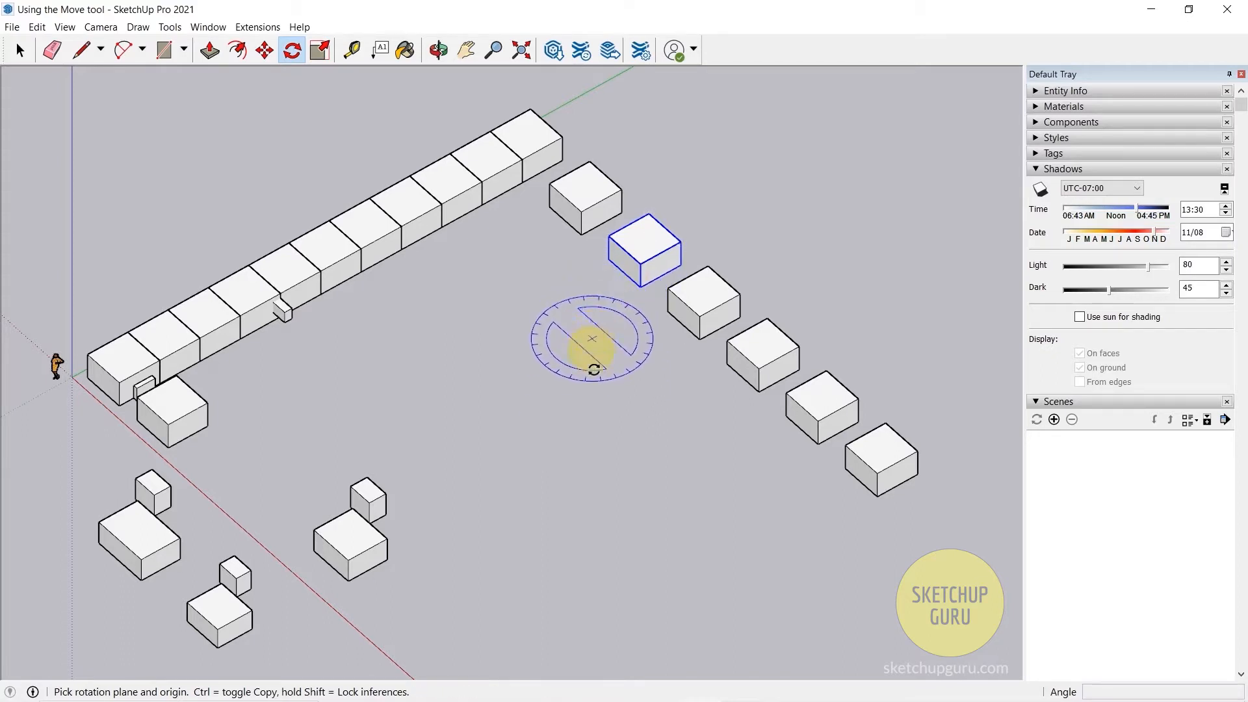
mouse_move(580, 406)
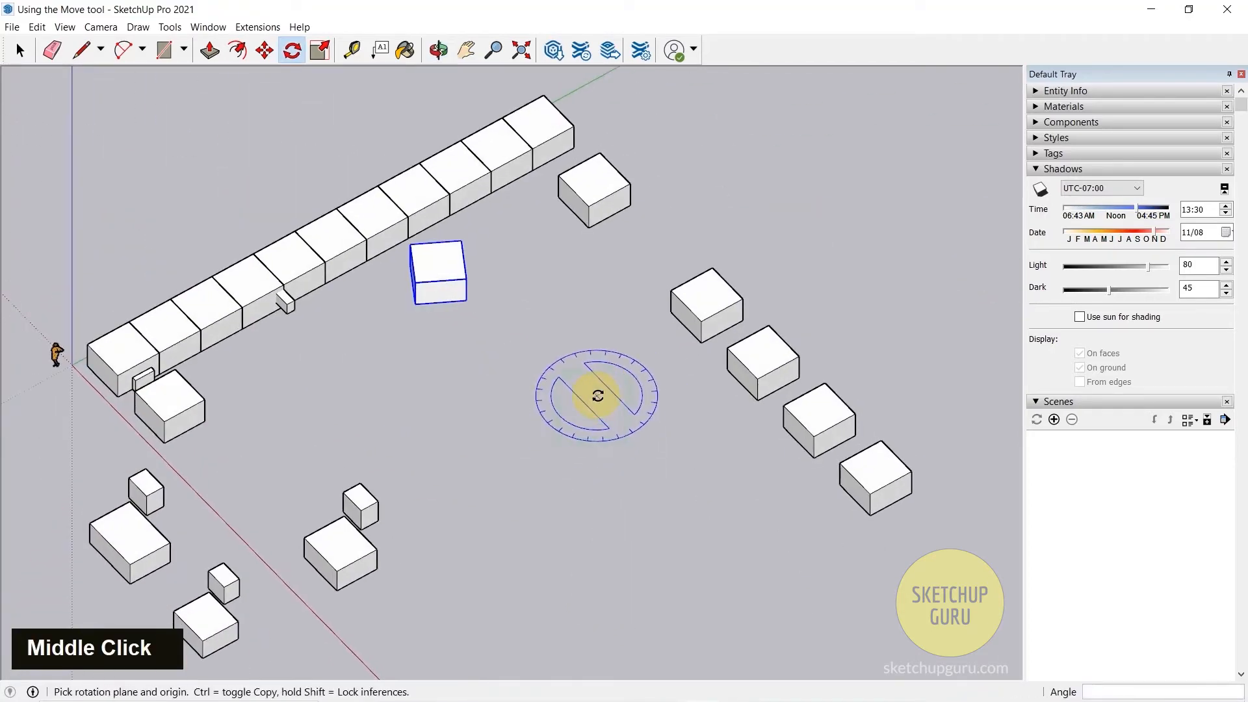
Zoom to look down on the right-hand row of boxes from above
scroll("down", 3)
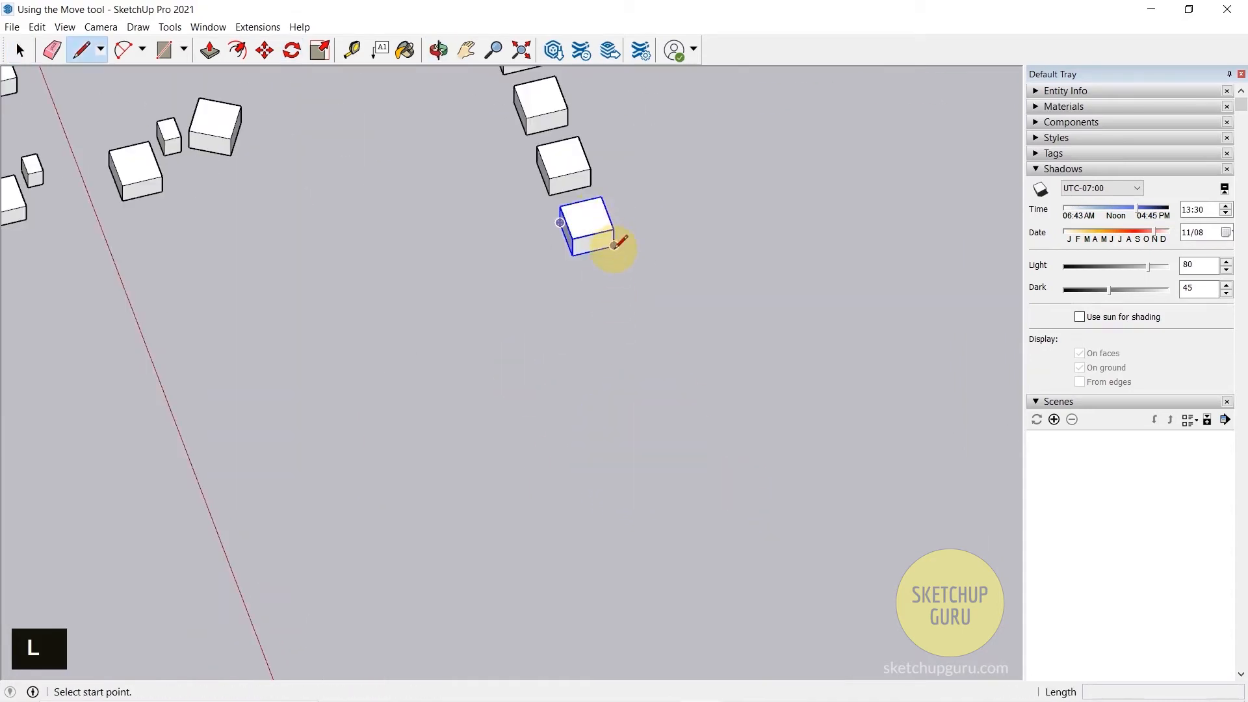
Adjust the view while drawing the radius line from the end box's corner
scroll("down", 3)
type("x")
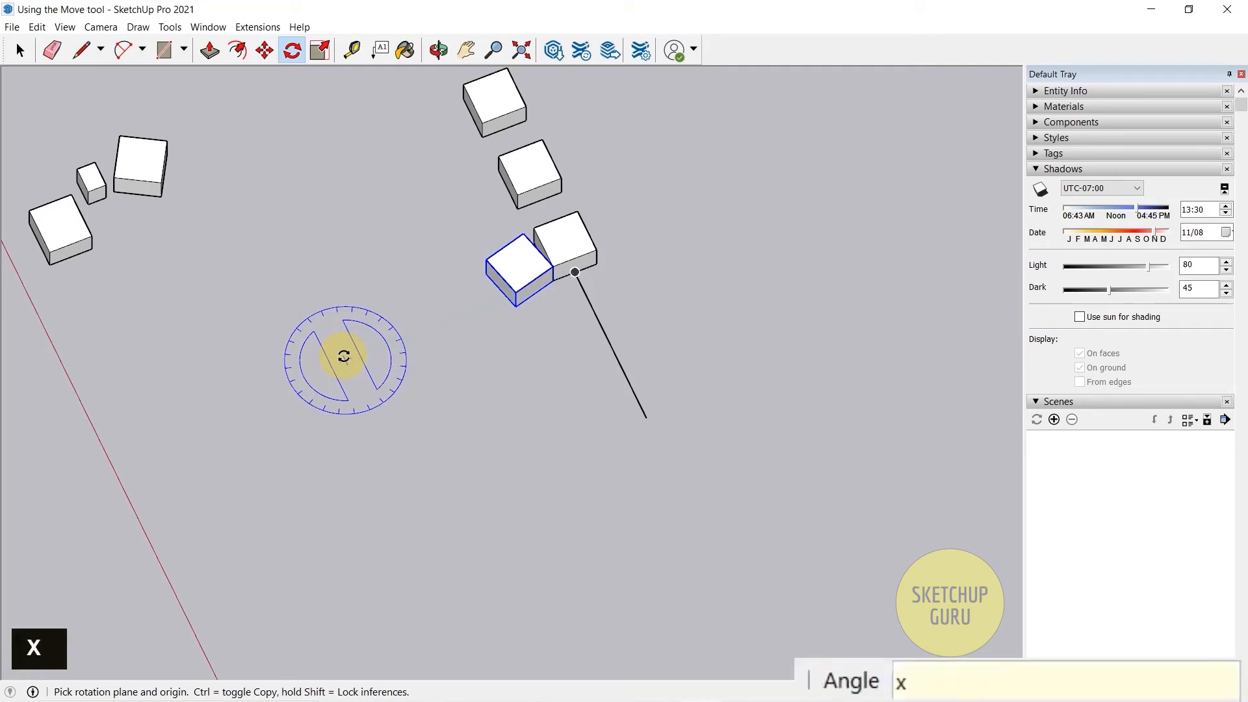
Array the end box around the line's end point with x23 copies to close the circle
type("20")
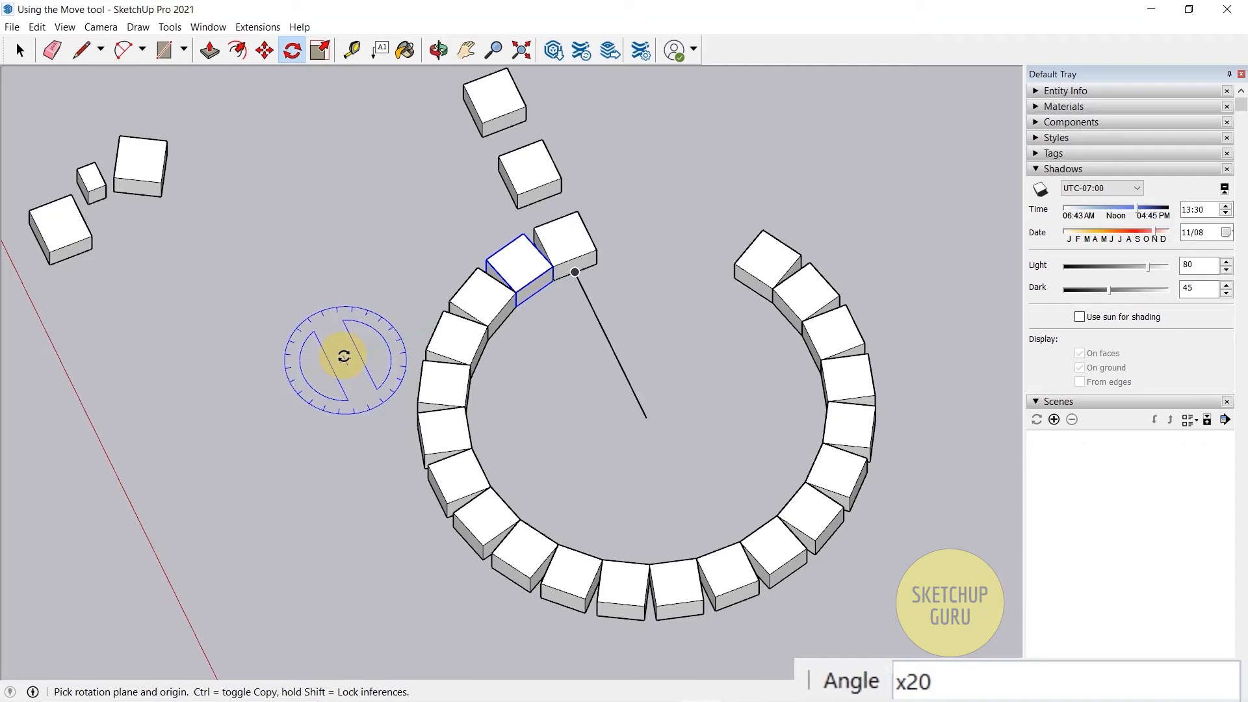
type("2")
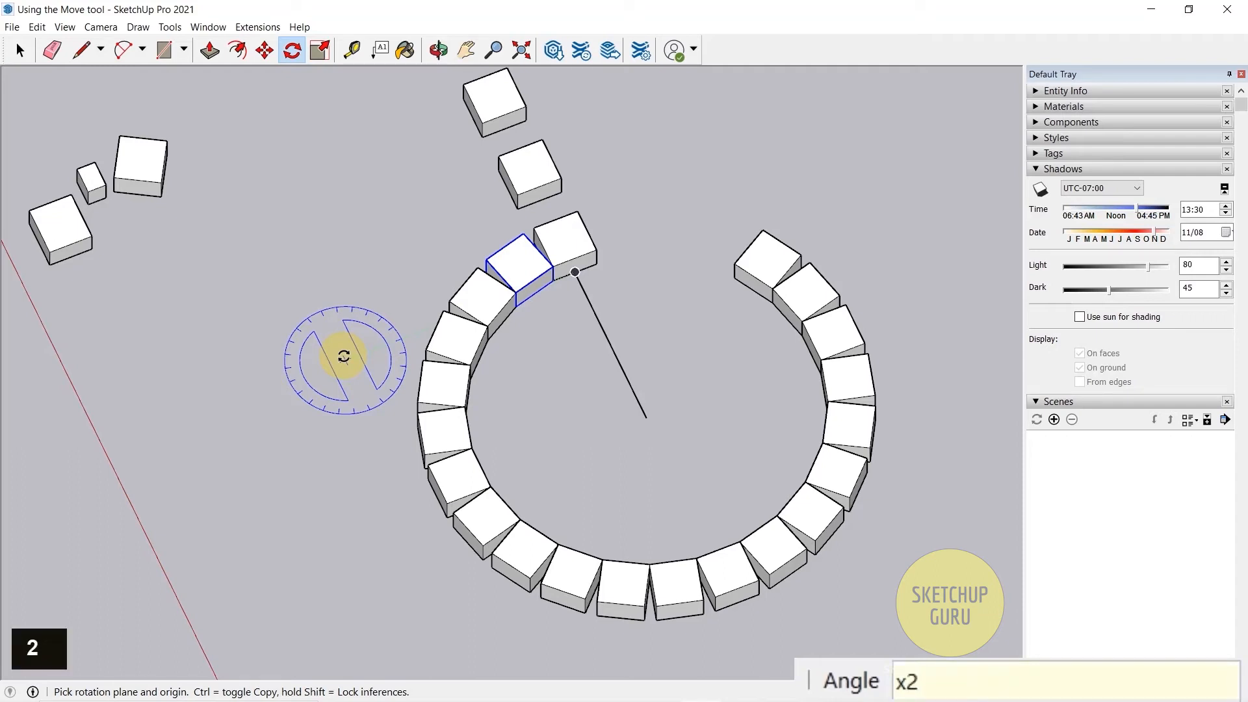
type("23")
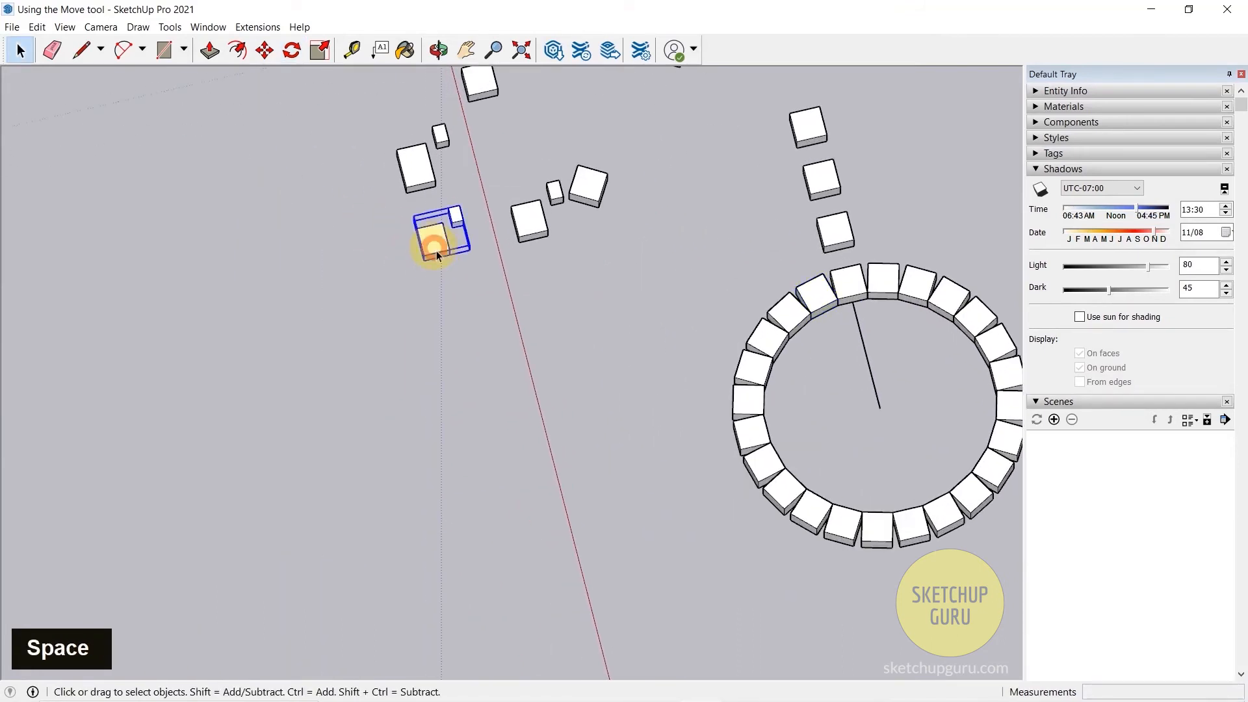
Select the left box pair and copy it around a half circle divided by /10
left_click(290, 51)
type("/10")
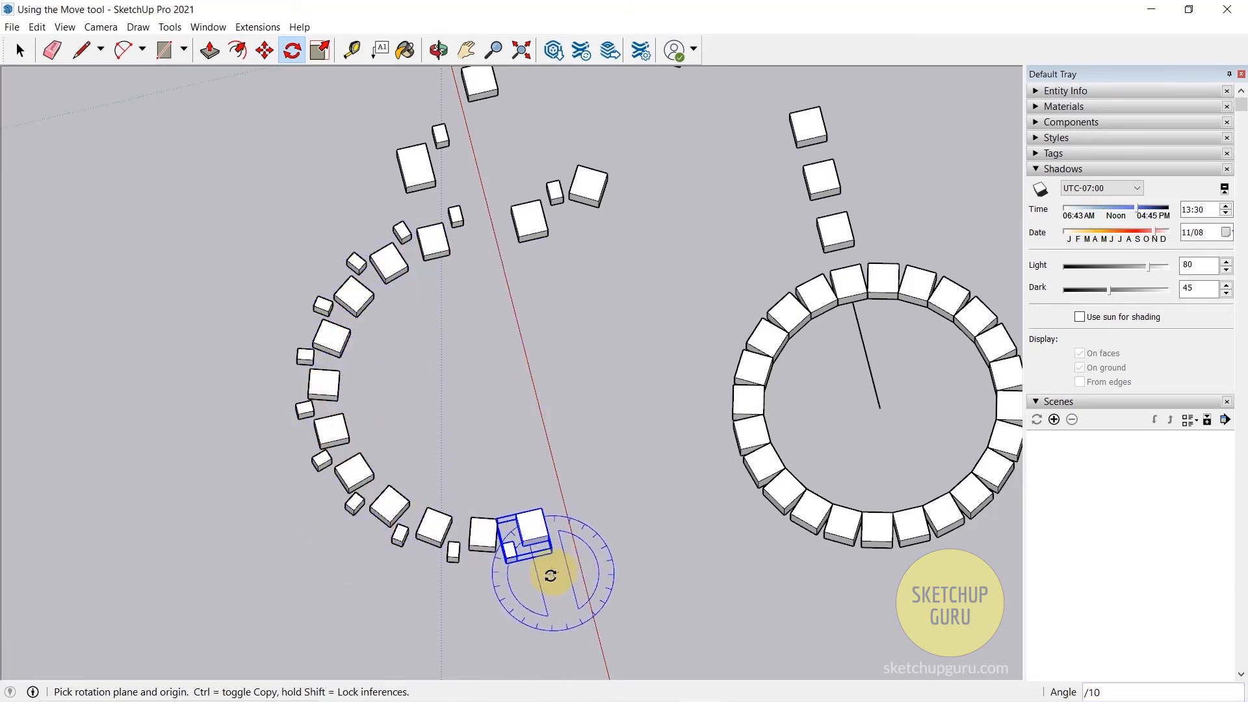
scroll("down", 3)
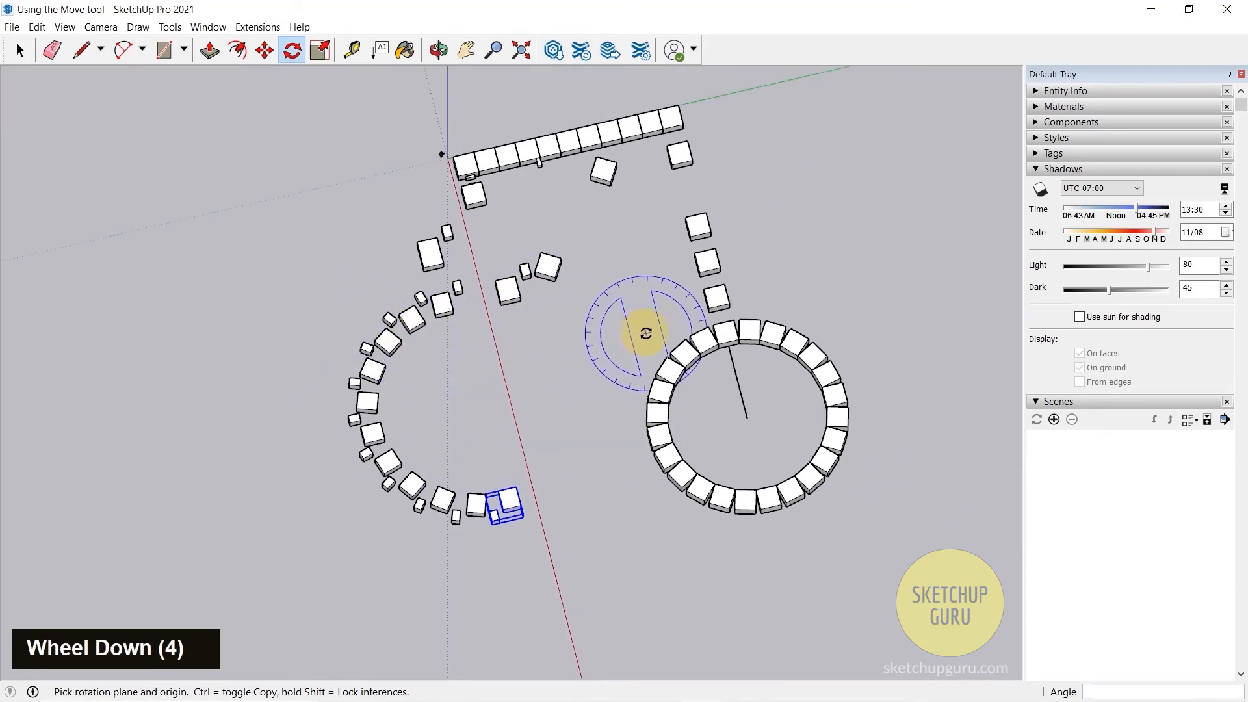
mouse_move(602, 273)
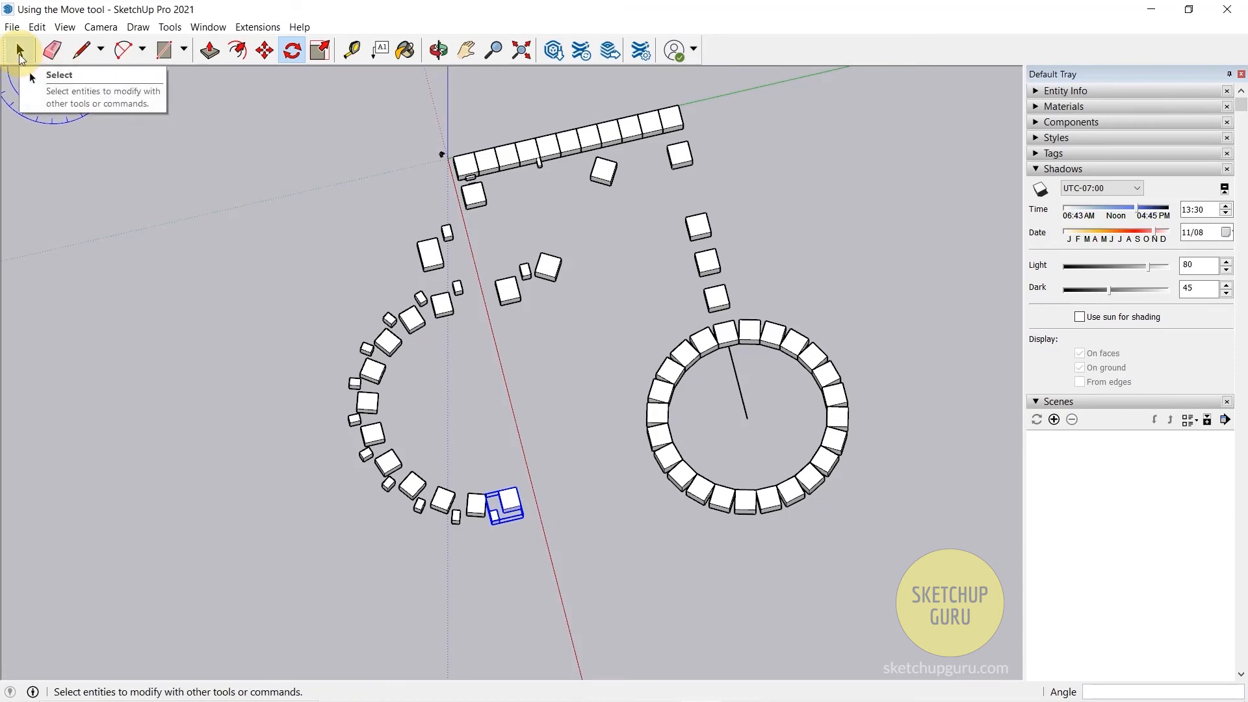
Tilt a single box 45 degrees with the Move tool's rotation grip, then zoom out
left_click(20, 49)
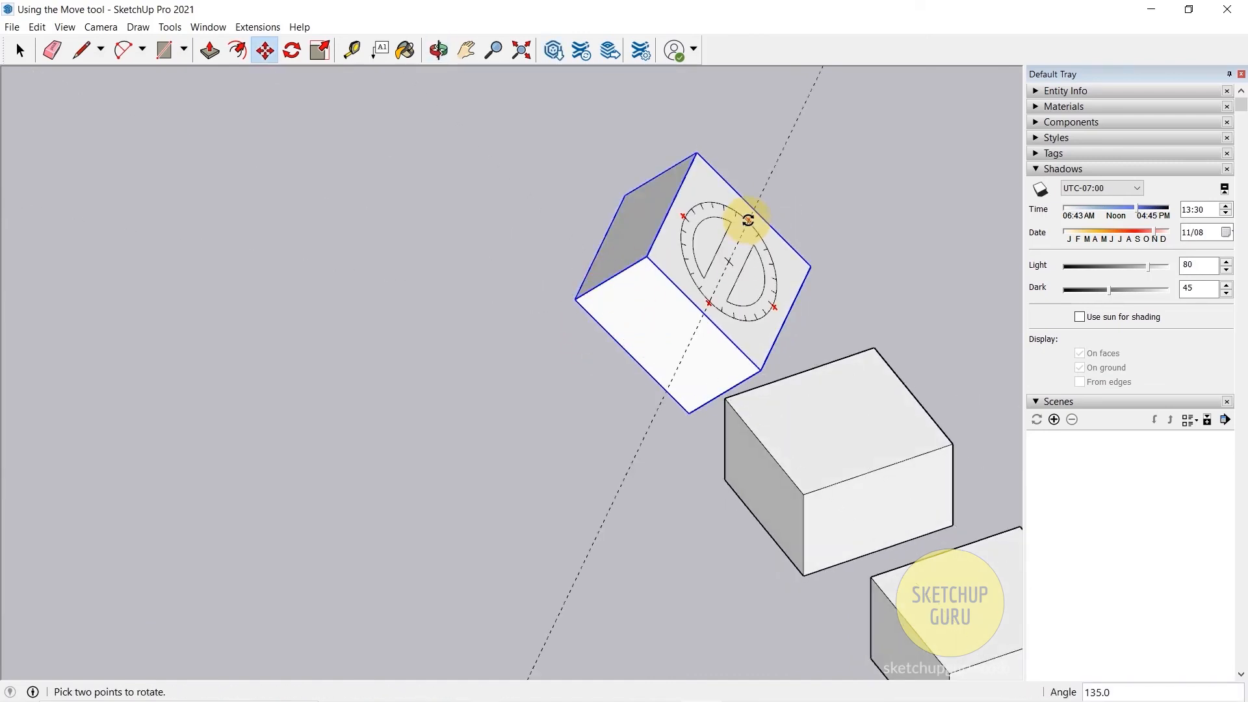
left_click_drag(747, 220, 712, 193)
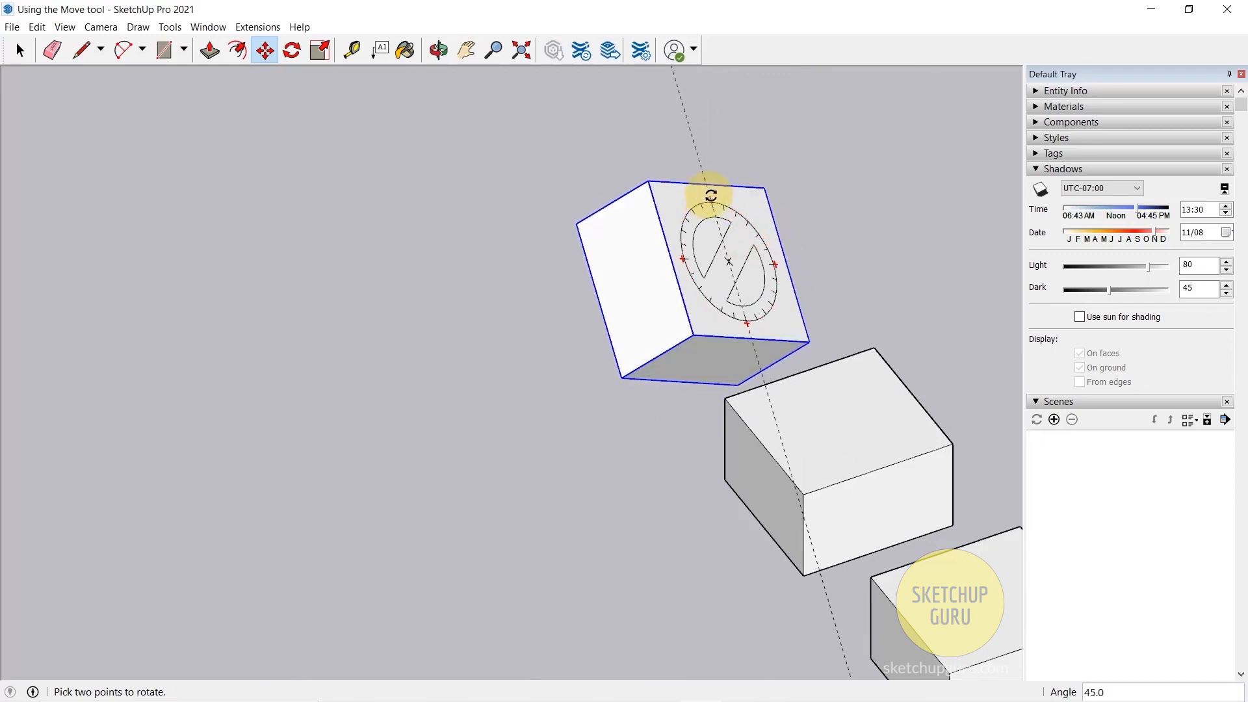
scroll("down", 3)
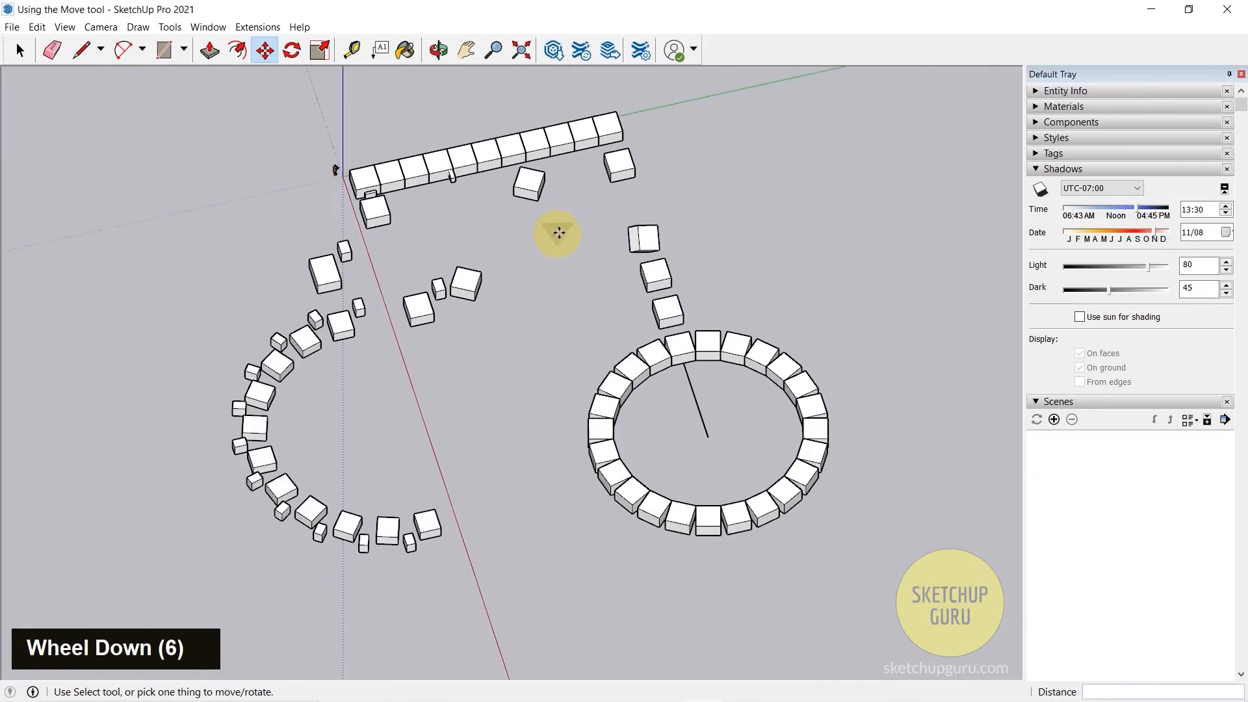
key("Escape")
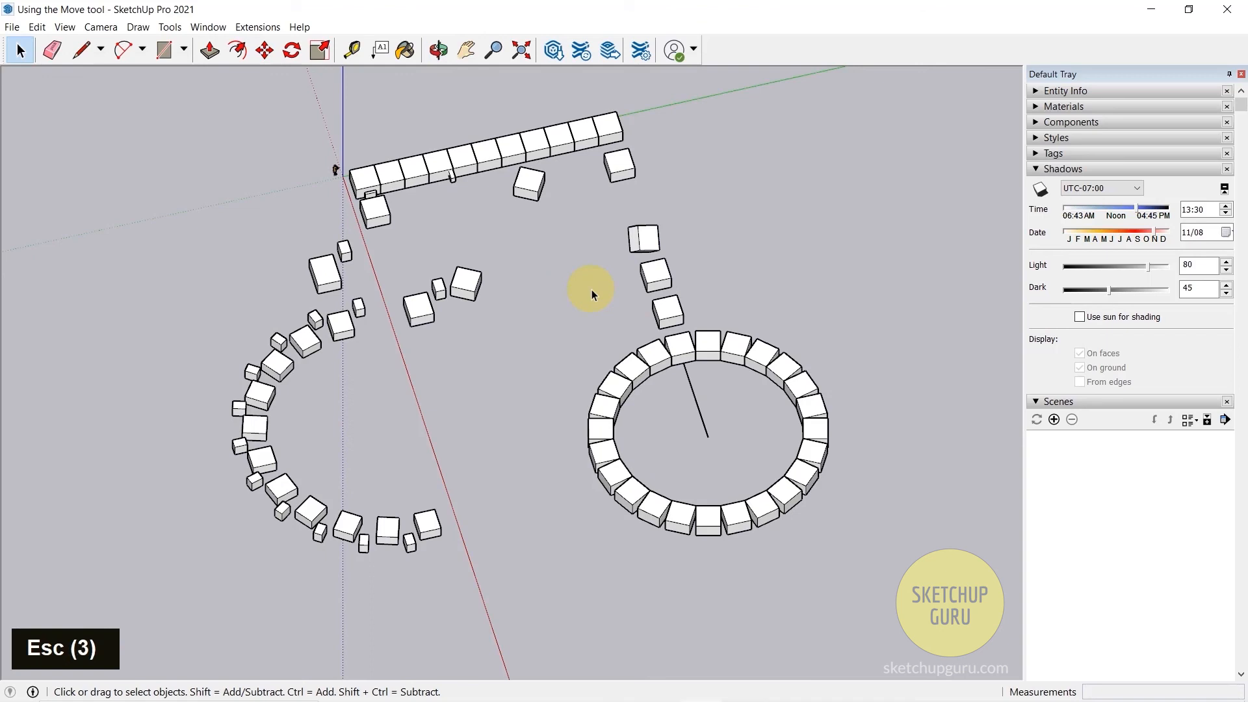